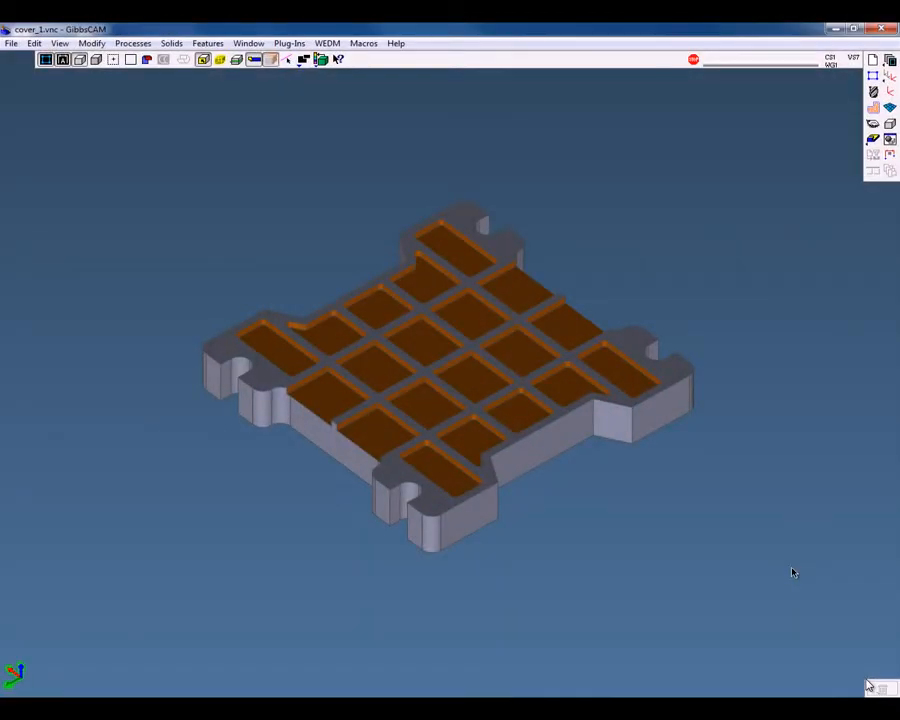
{"action": "mouse_move", "coordinate": [820, 170]}
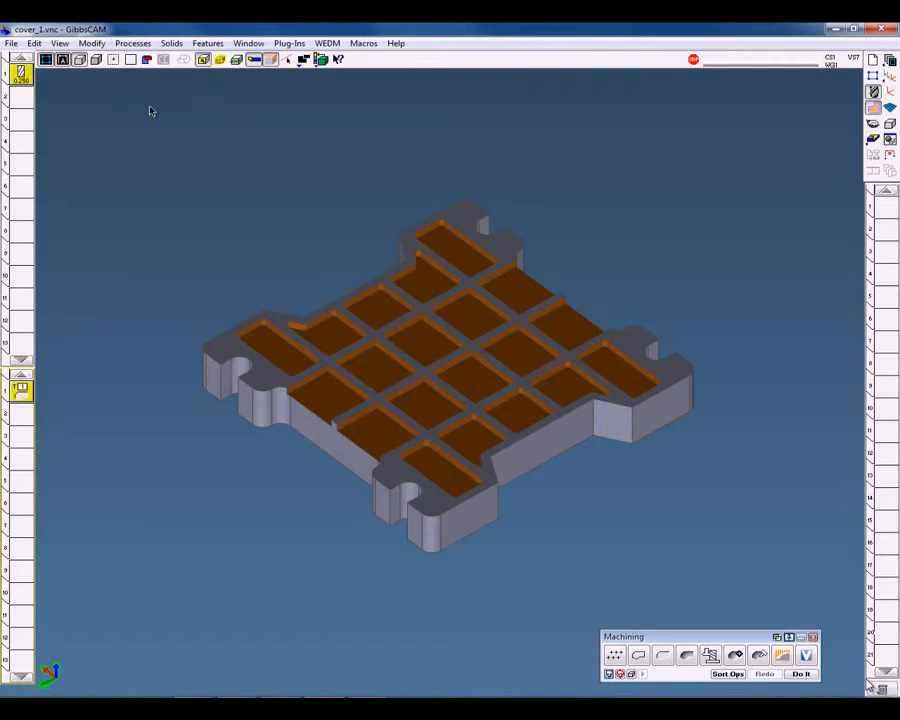
{"action": "mouse_move", "coordinate": [20, 76]}
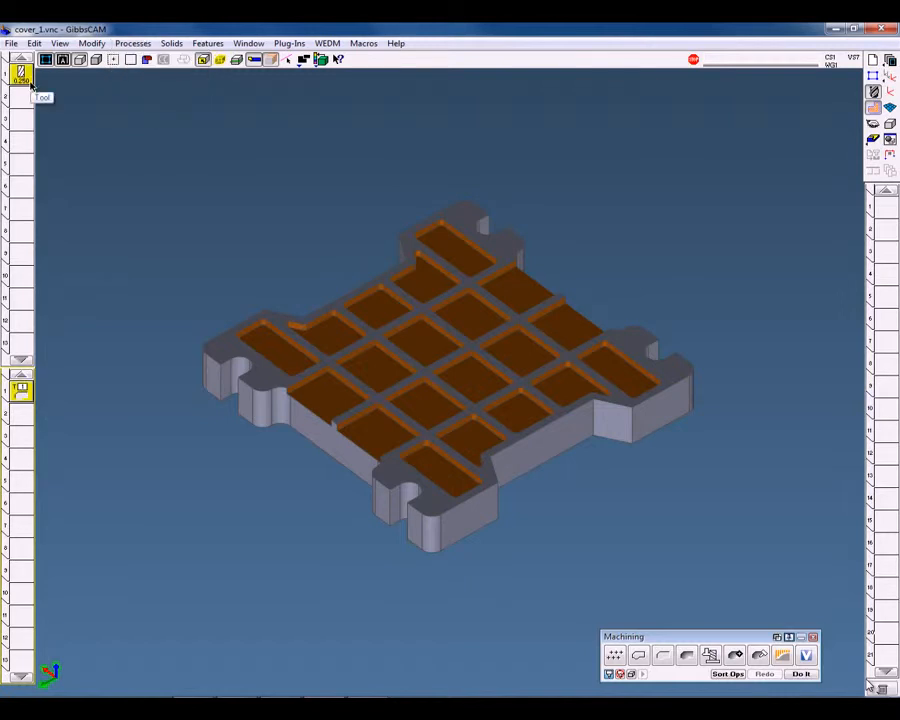
Review the roughing process settings unchanged, then switch to the waffle plate in SolidWorks
{"action": "left_click", "coordinate": [20, 76]}
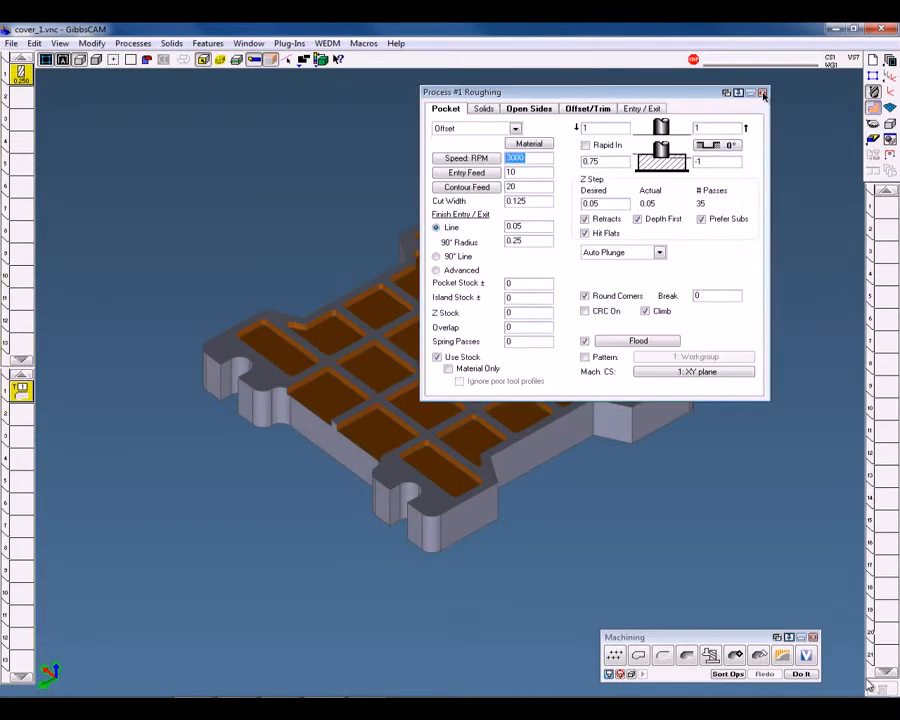
{"action": "left_click", "coordinate": [764, 92]}
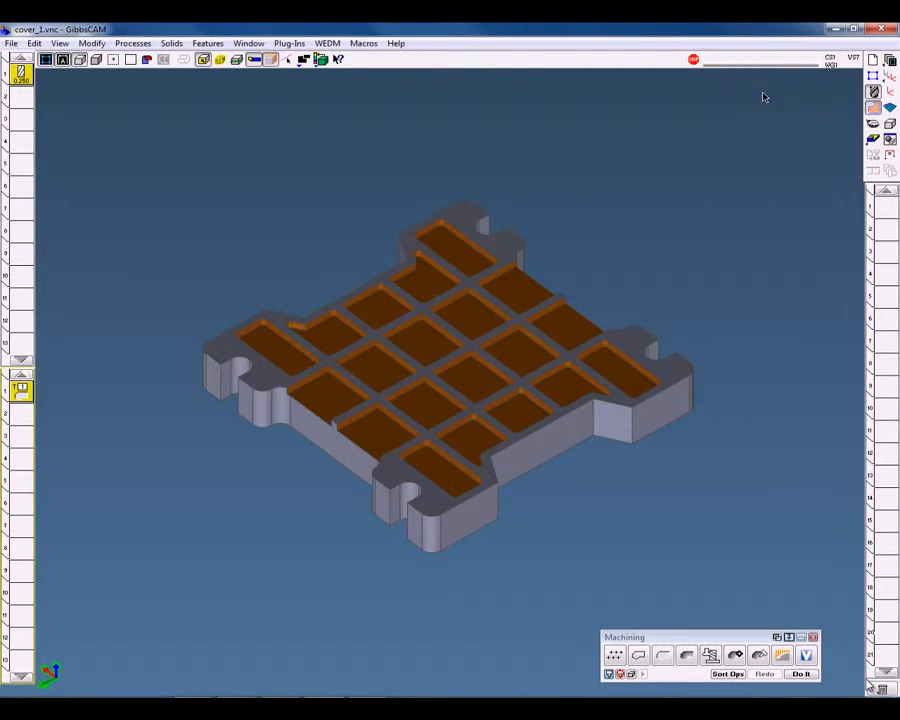
{"action": "mouse_move", "coordinate": [644, 300]}
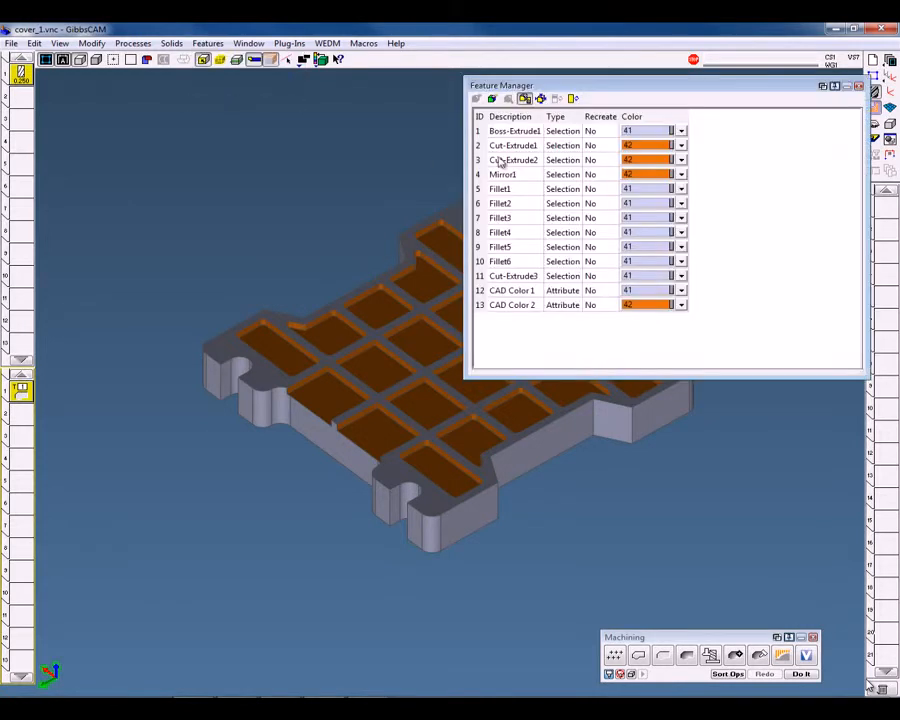
{"action": "left_click", "coordinate": [512, 304]}
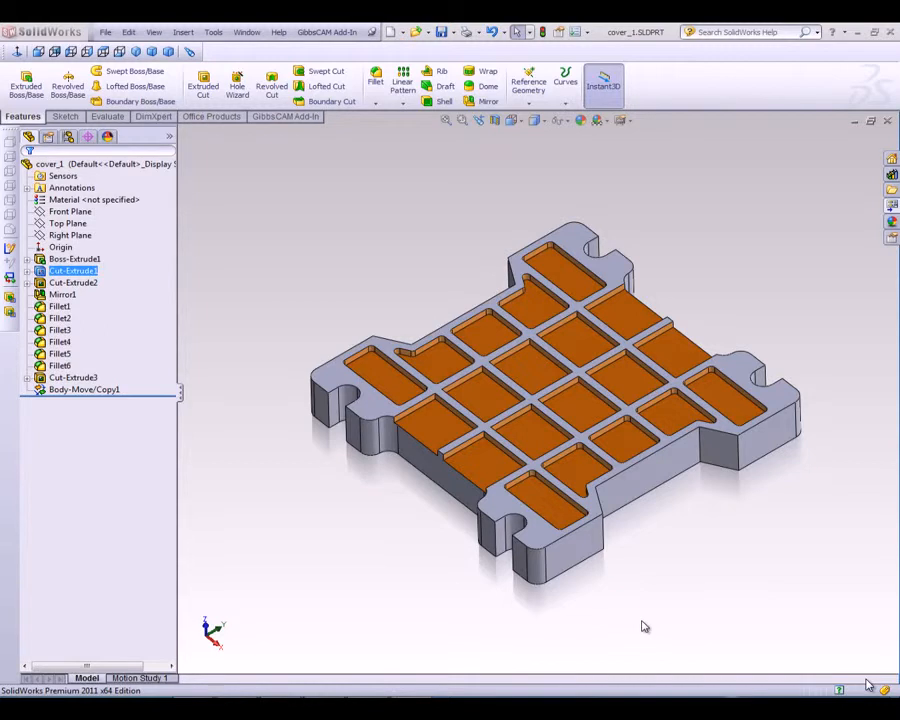
Deepen the plate's pocket cut feature and transfer the updated part to GibbsCAM
{"action": "left_click", "coordinate": [72, 282]}
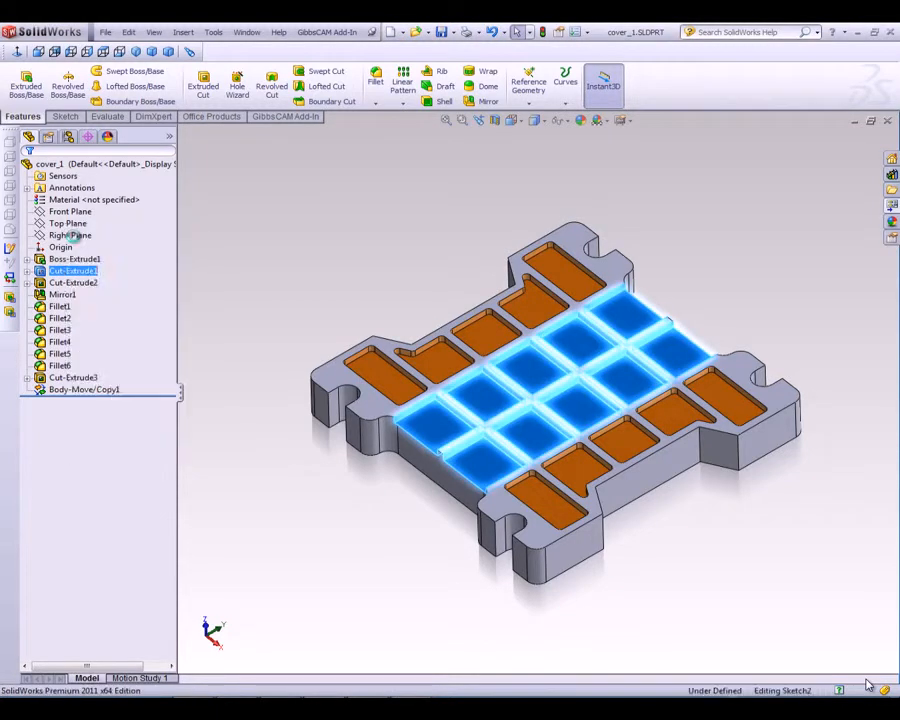
{"action": "double_click", "coordinate": [72, 270]}
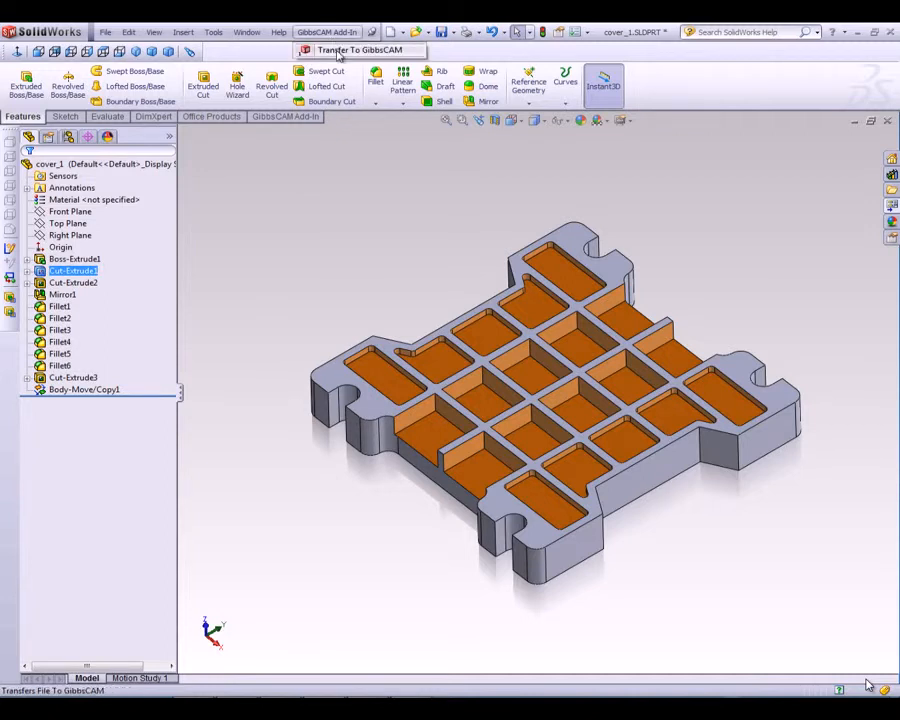
{"action": "left_click", "coordinate": [360, 50]}
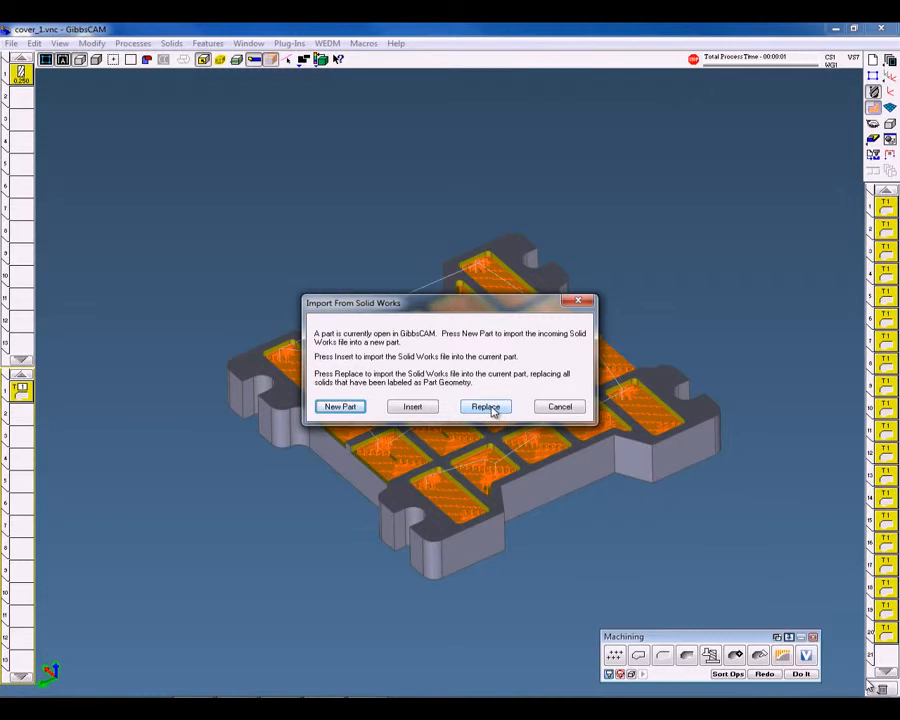
Replace the solid with the incoming part, accepting the default configuration and colour attribute mapping
{"action": "left_click", "coordinate": [484, 406]}
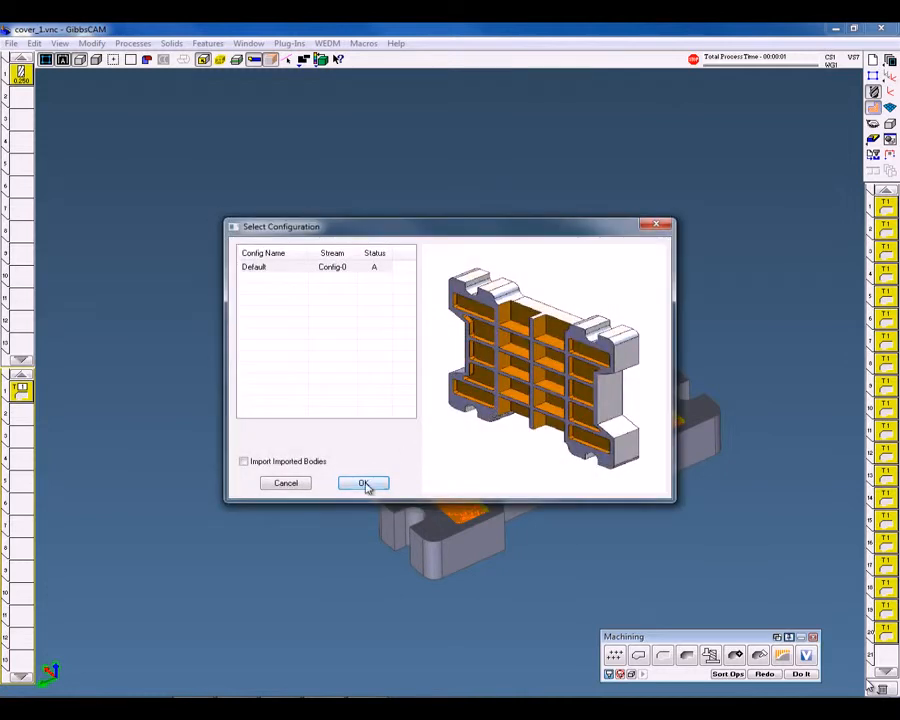
{"action": "left_click", "coordinate": [364, 482]}
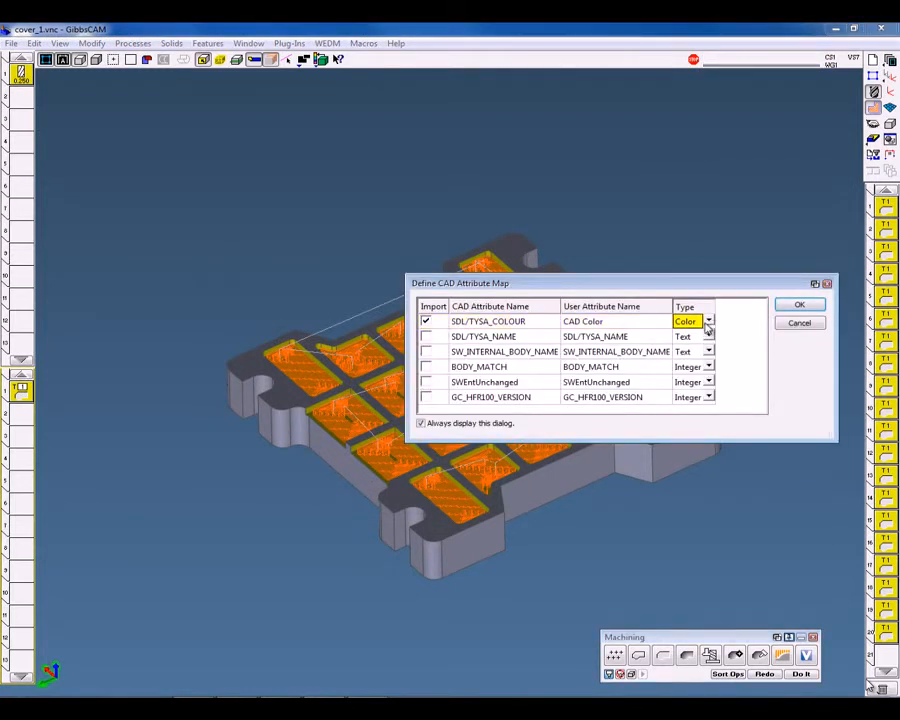
{"action": "left_click", "coordinate": [692, 320]}
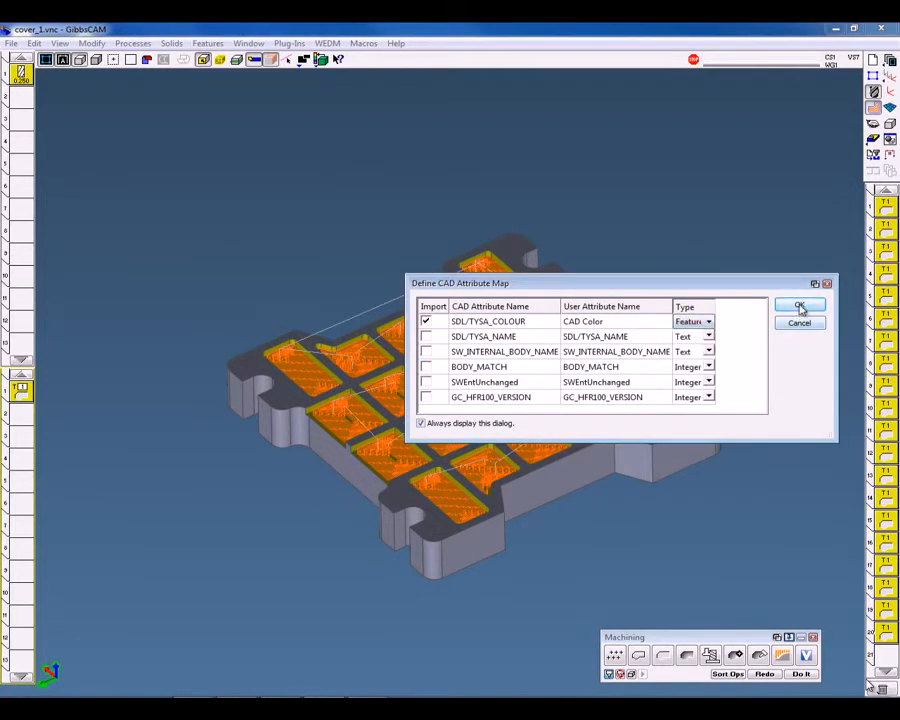
{"action": "left_click", "coordinate": [800, 306]}
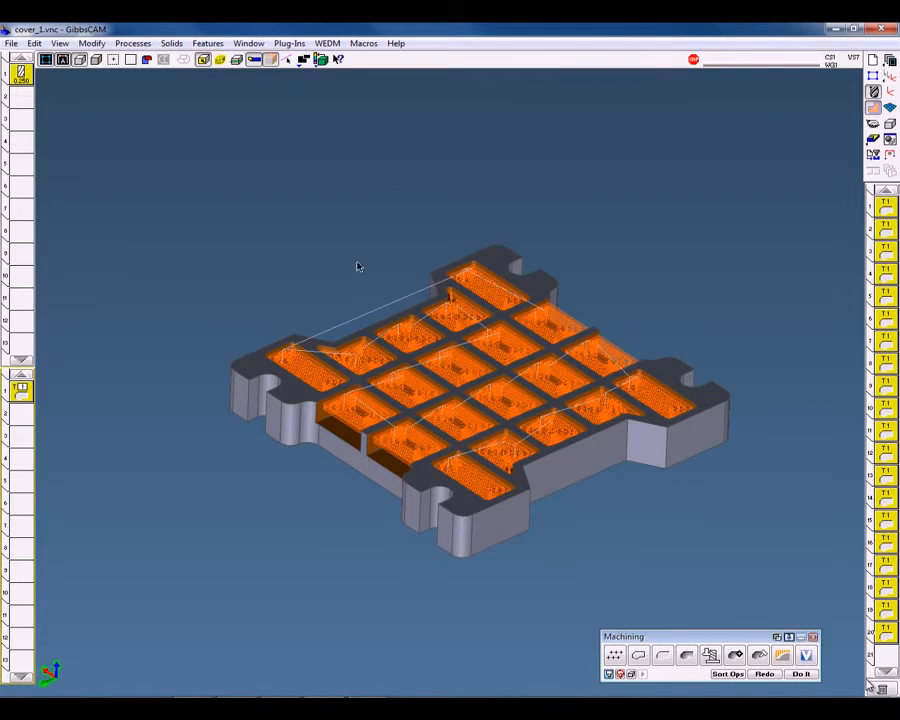
Re-check the imported CAD feature list, then start Machine Sim with the plate on the vertical mill
{"action": "left_click", "coordinate": [208, 44]}
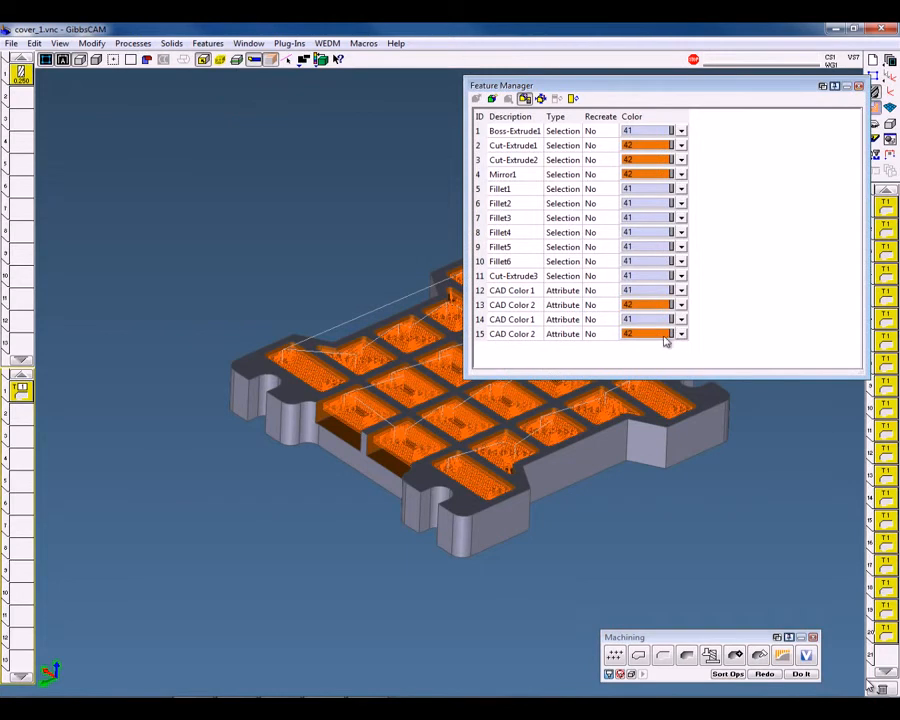
{"action": "left_click", "coordinate": [512, 332]}
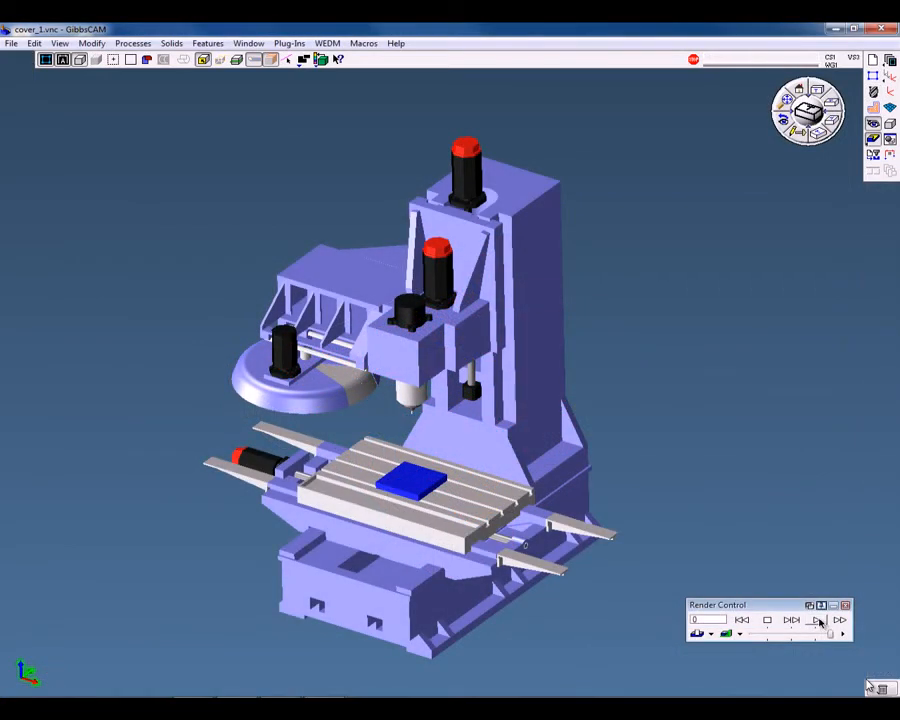
Play the machine simulation so the mill head lowers and cuts the pocket toolpaths
{"action": "left_click", "coordinate": [816, 620]}
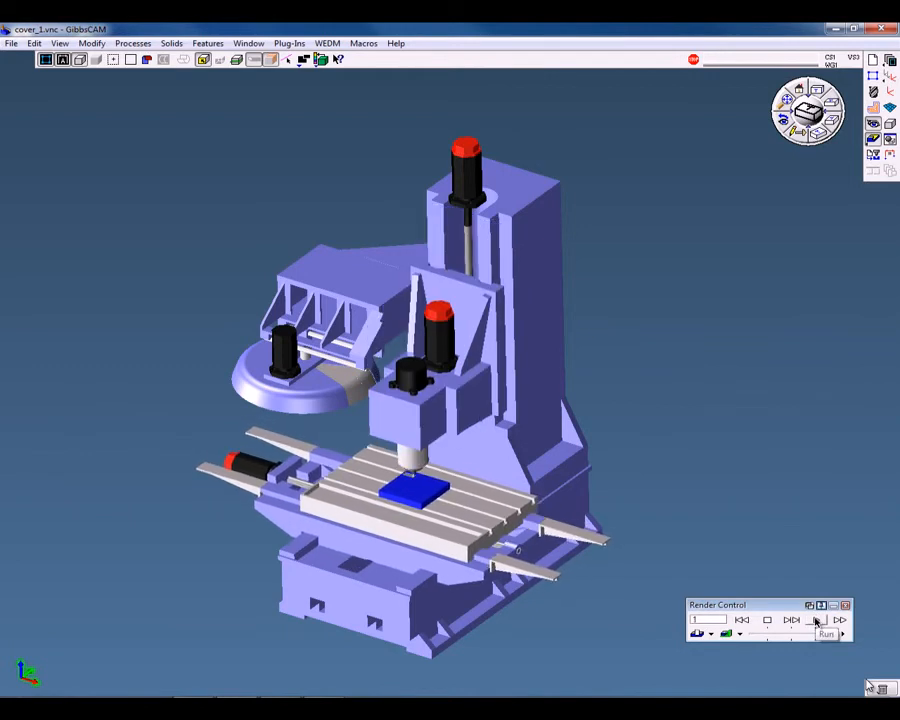
{"action": "left_click", "coordinate": [792, 620]}
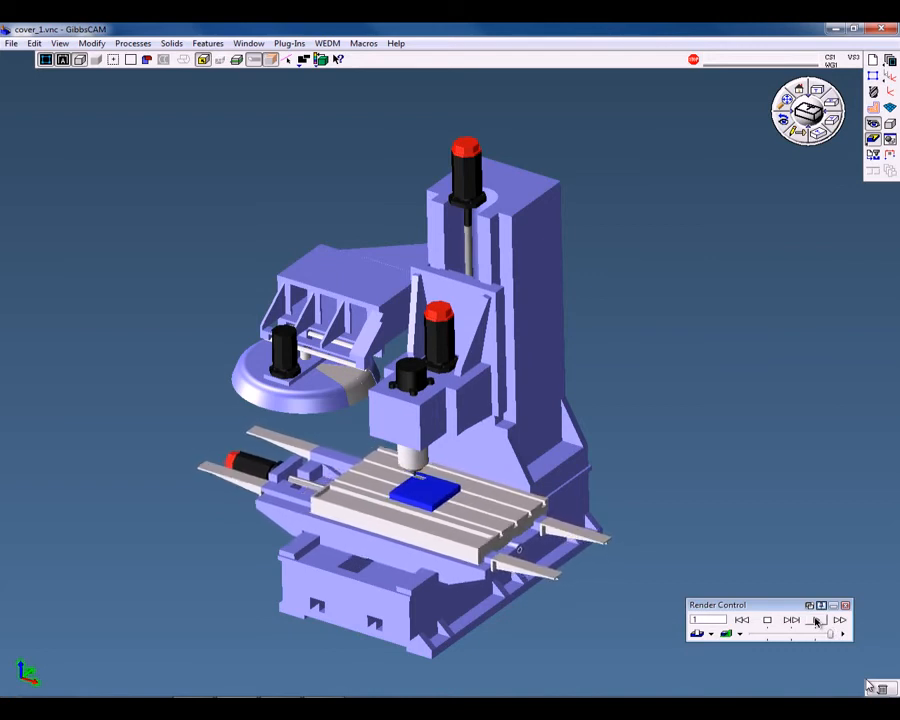
{"action": "left_click", "coordinate": [792, 620]}
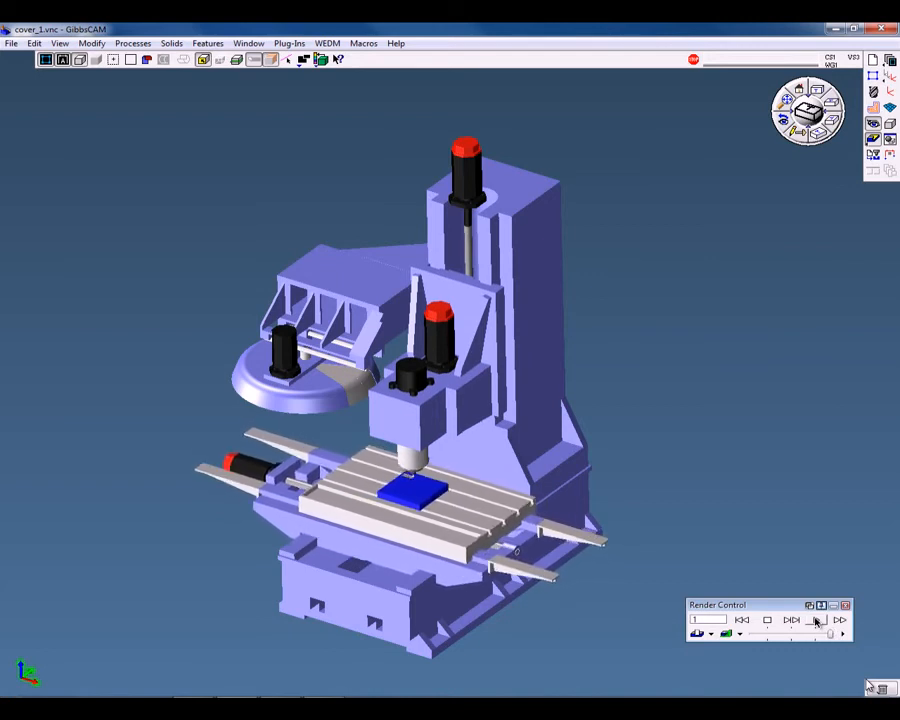